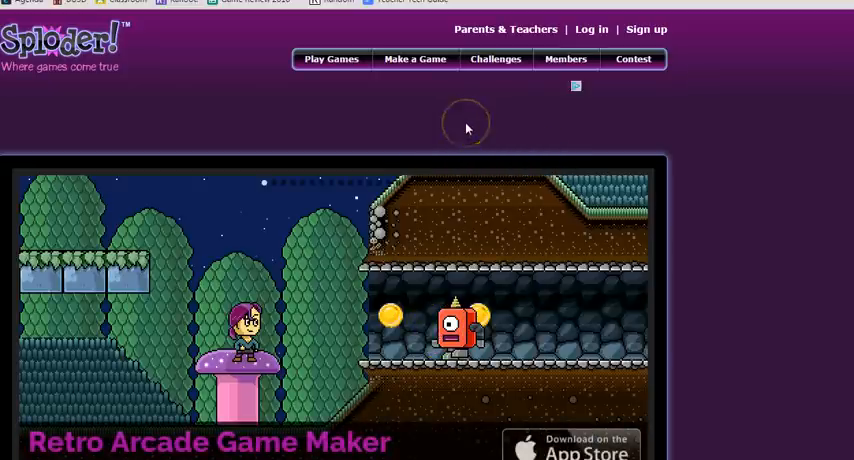
pyautogui.moveTo(57, 134)
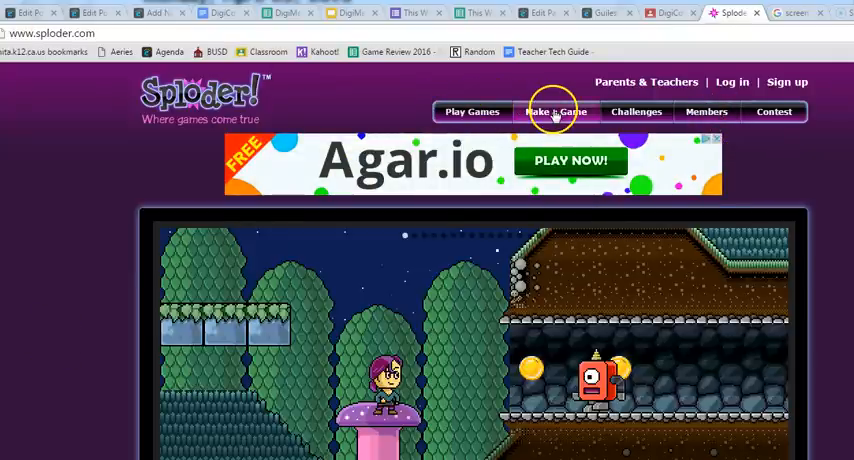
# - Go to Make a Game and launch the Retro Arcade Game Creator
pyautogui.click(555, 111)
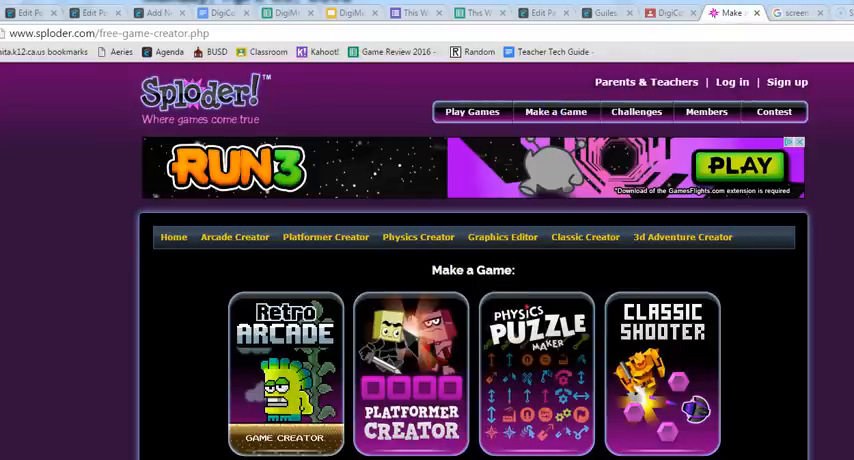
pyautogui.scroll(-3)
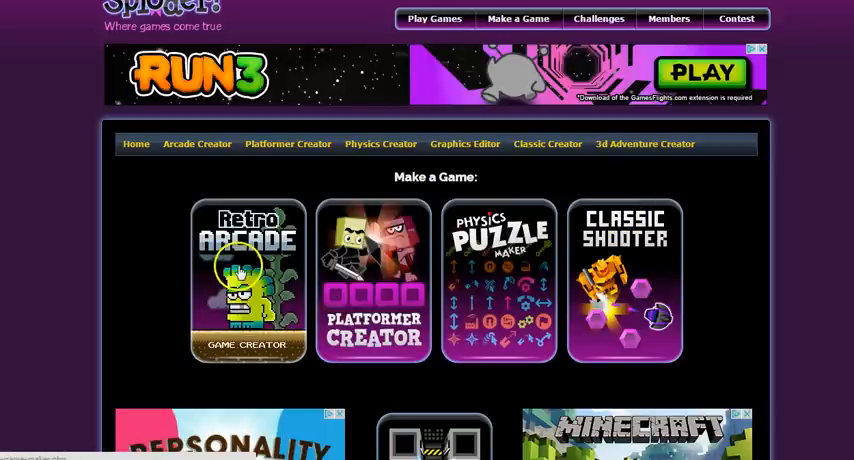
pyautogui.moveTo(212, 302)
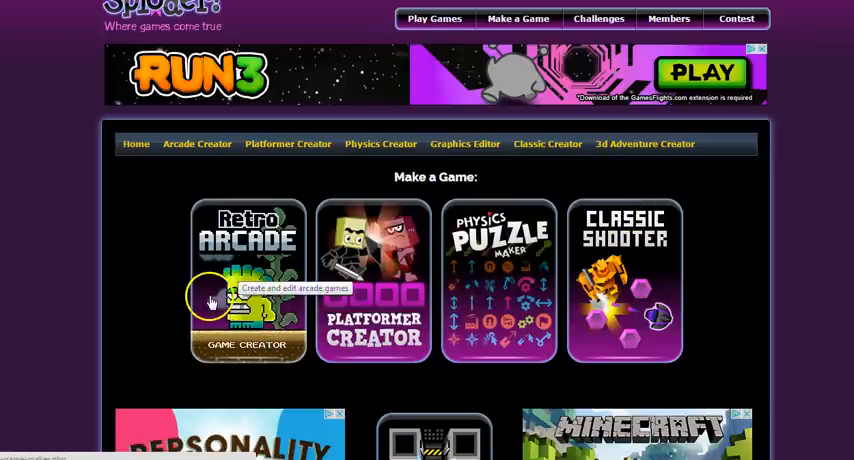
pyautogui.scroll(-3)
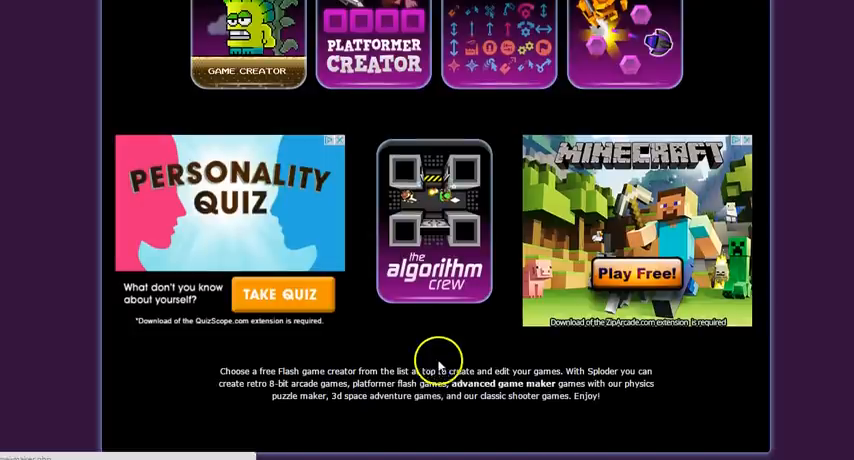
pyautogui.scroll(3)
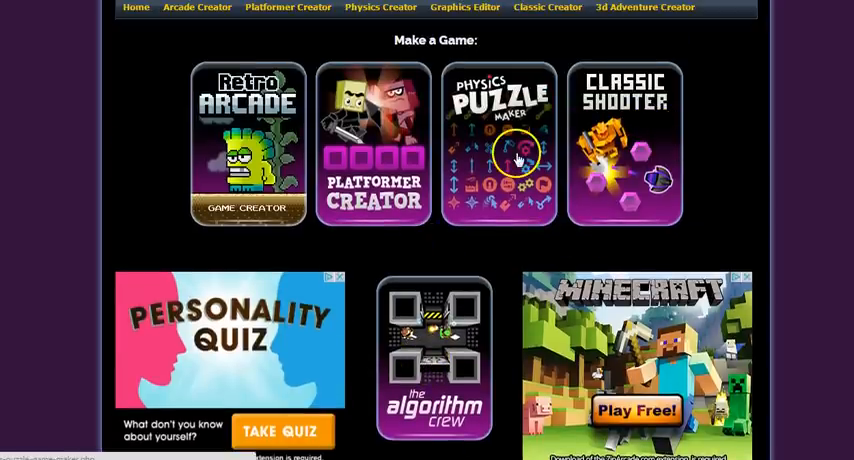
pyautogui.moveTo(247, 150)
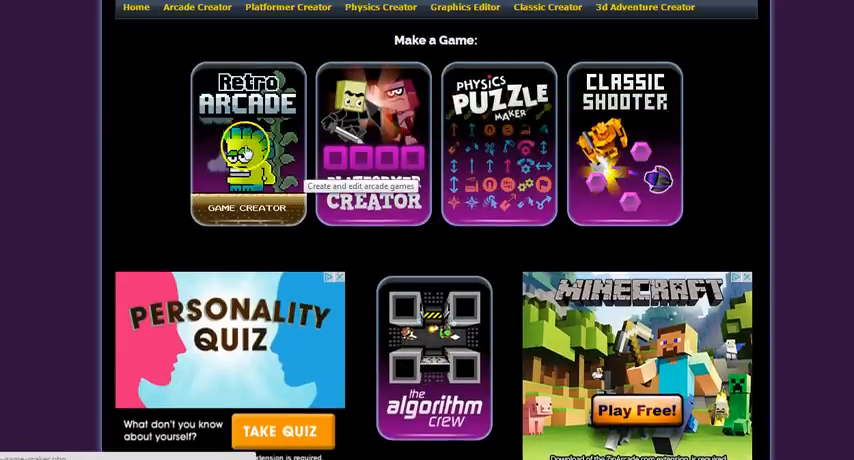
pyautogui.click(197, 7)
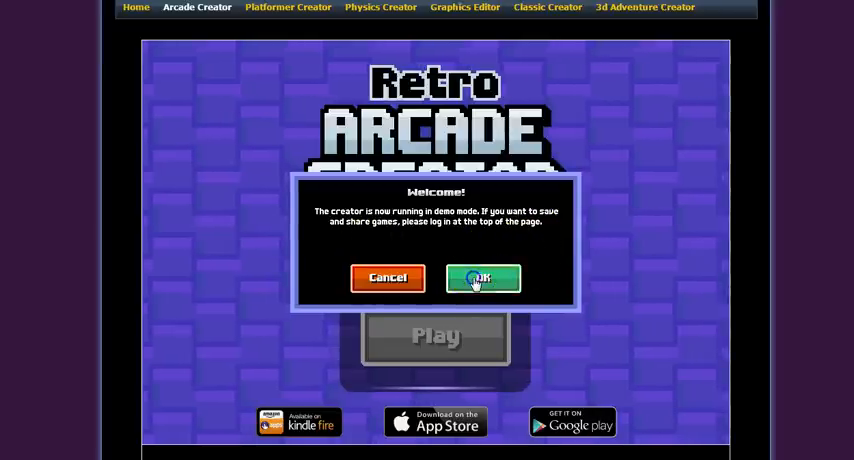
# - Dismiss the demo notice, start a new game, and add and open level 1
pyautogui.click(483, 277)
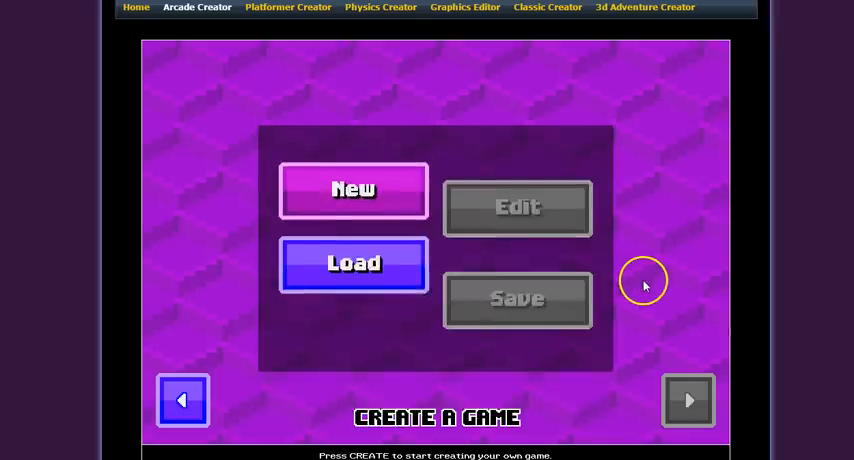
pyautogui.click(353, 190)
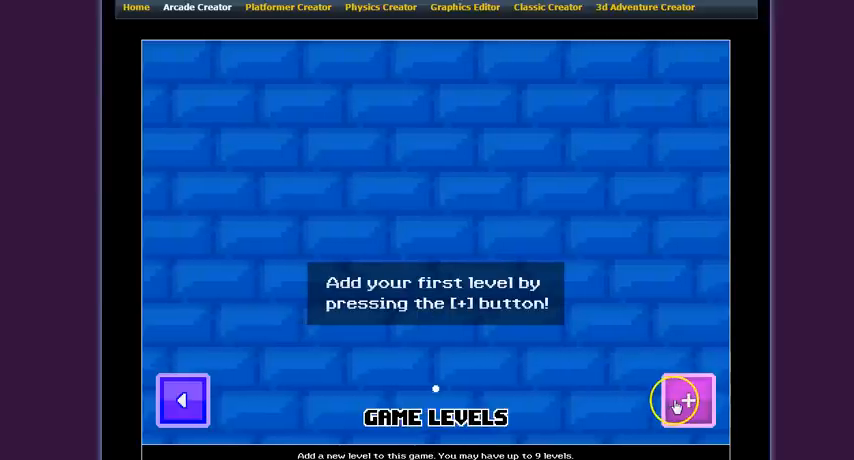
pyautogui.click(687, 400)
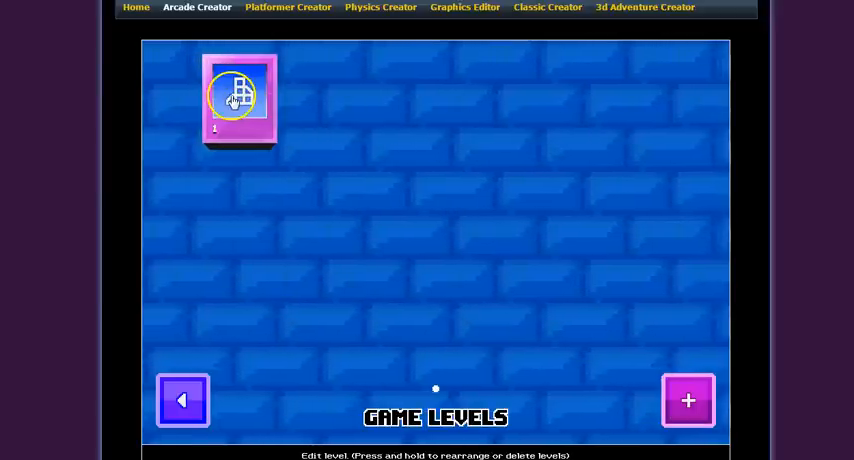
pyautogui.click(238, 98)
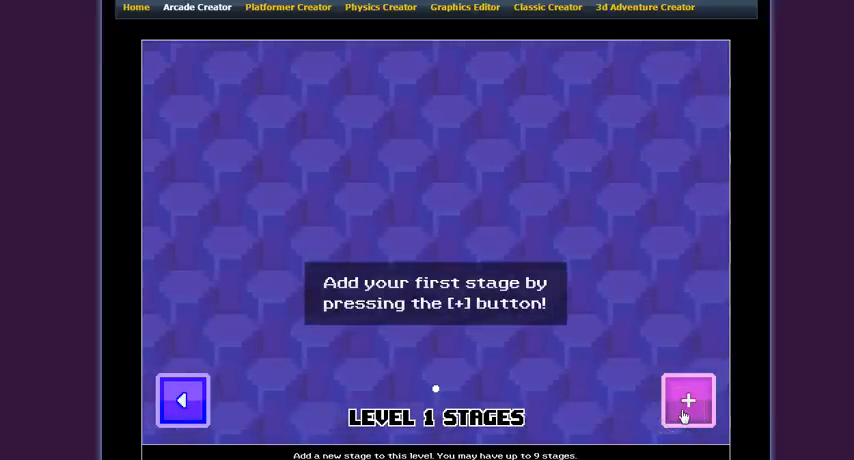
# - Add a Forest World stage to level 1
pyautogui.click(688, 401)
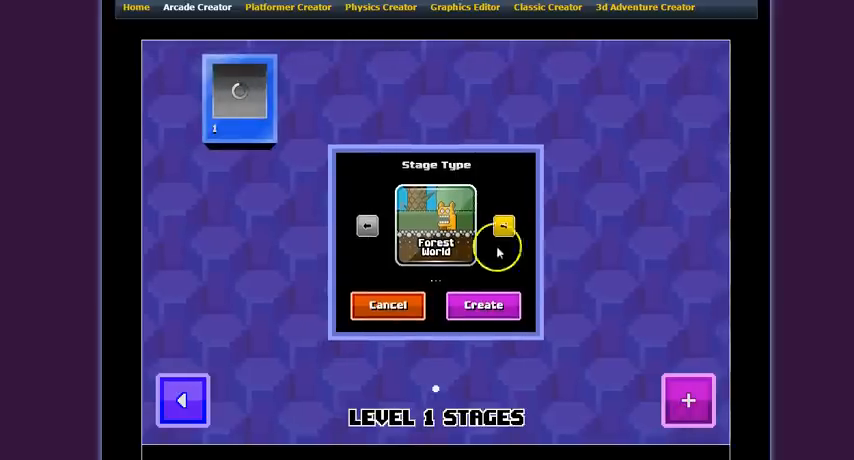
pyautogui.moveTo(483, 305)
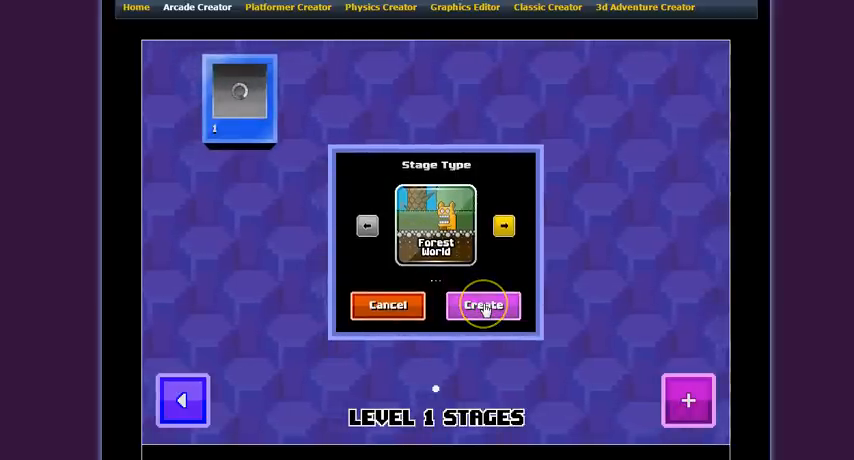
pyautogui.click(504, 225)
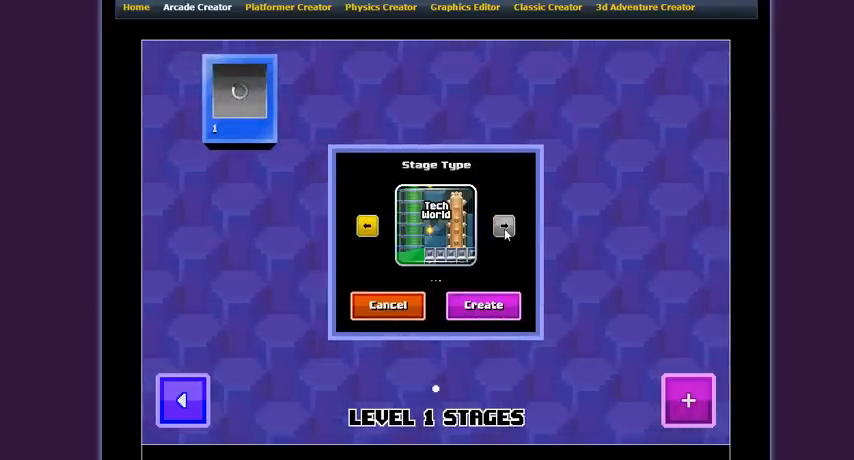
pyautogui.click(504, 226)
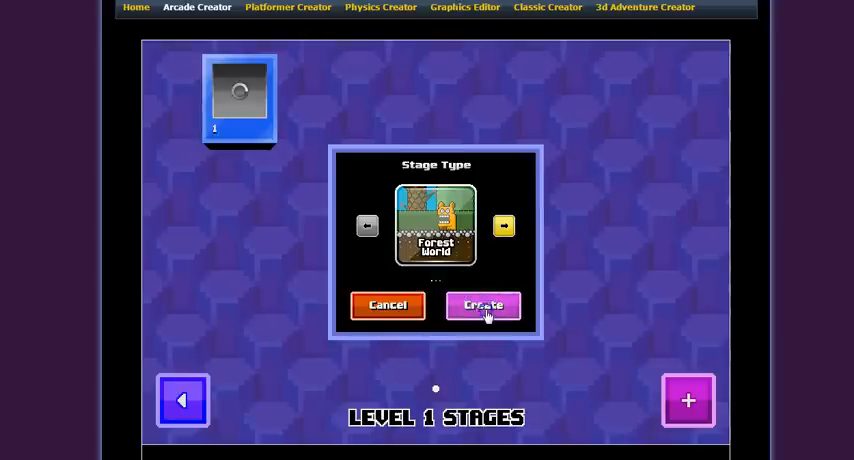
pyautogui.click(483, 305)
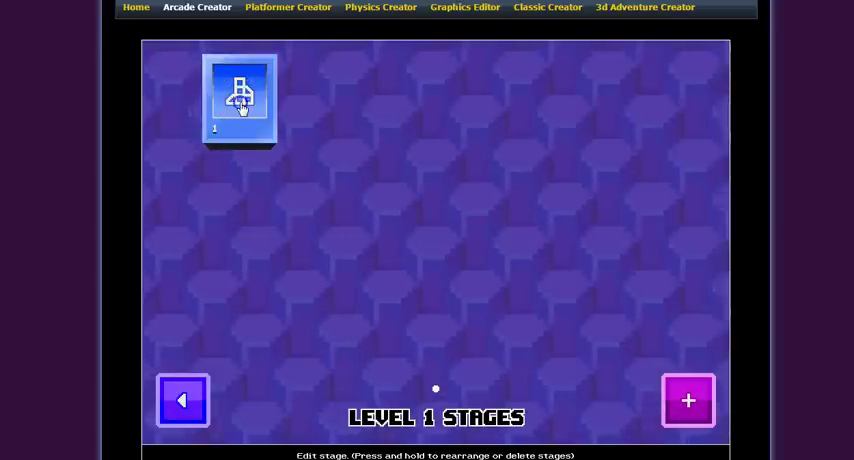
# - Open the stage and drag the player down above the wide ground block
pyautogui.click(240, 100)
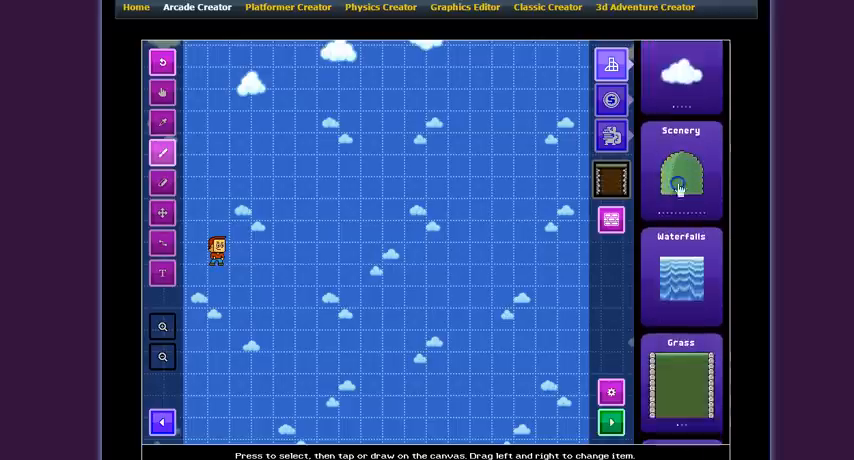
pyautogui.scroll(-3)
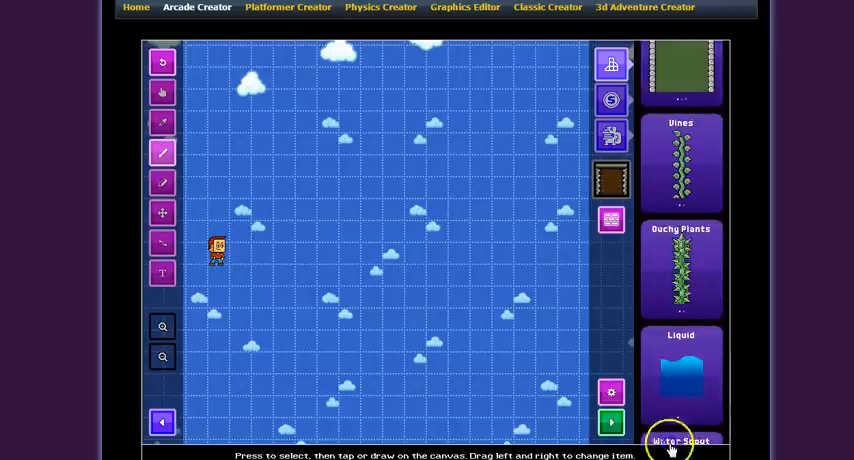
pyautogui.scroll(3)
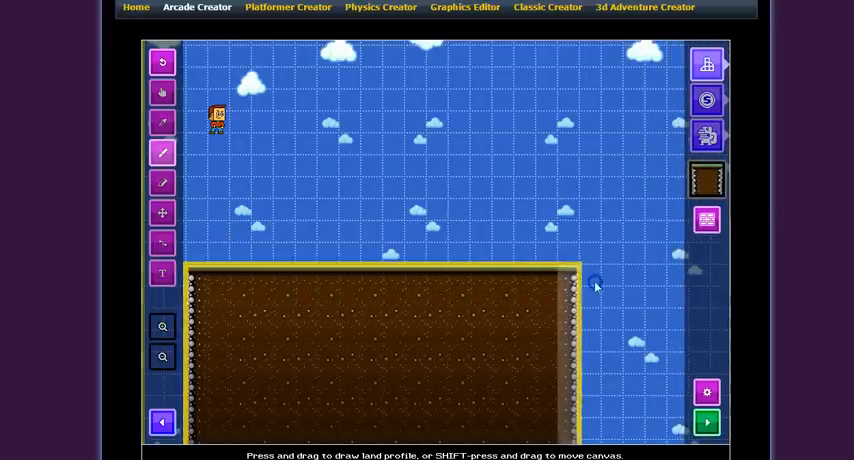
pyautogui.click(162, 90)
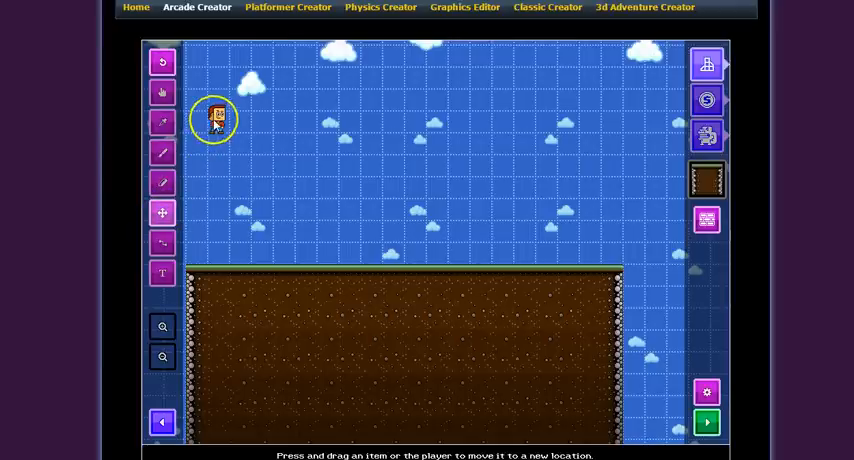
pyautogui.moveTo(215, 120); pyautogui.dragTo(215, 216)
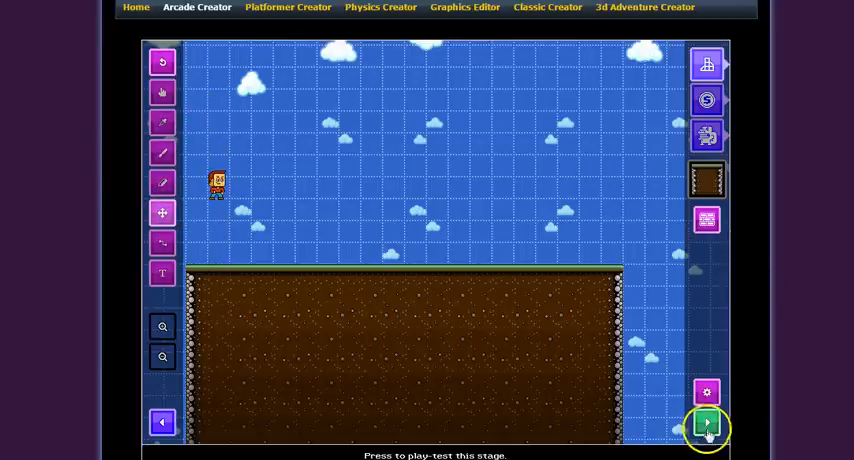
# - Play-test the Forest World stage and return to the terrain palette
pyautogui.click(706, 427)
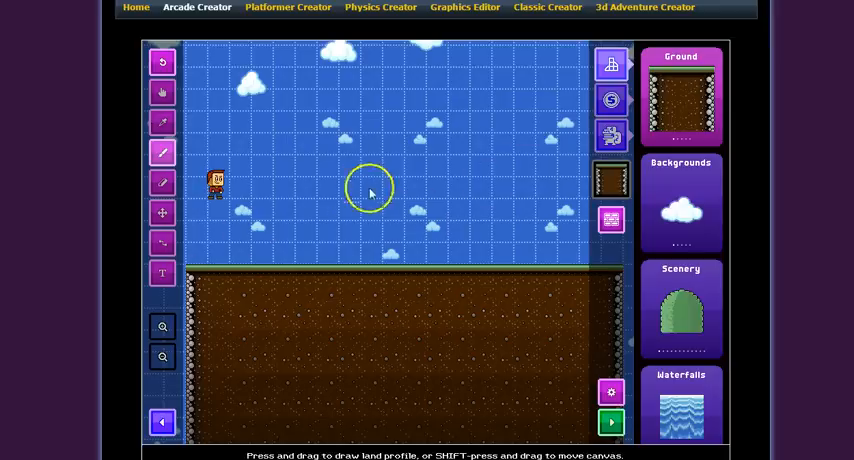
# - Choose the coin from the pickup items and place four coins along the ground top
pyautogui.click(610, 135)
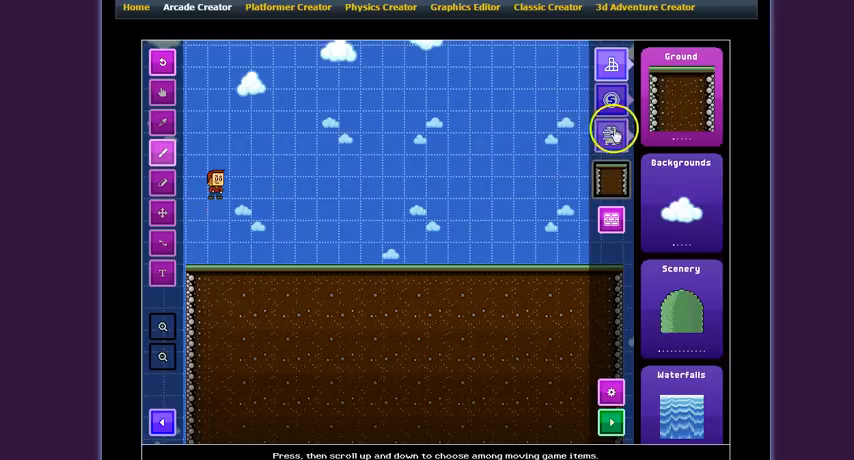
pyautogui.click(611, 135)
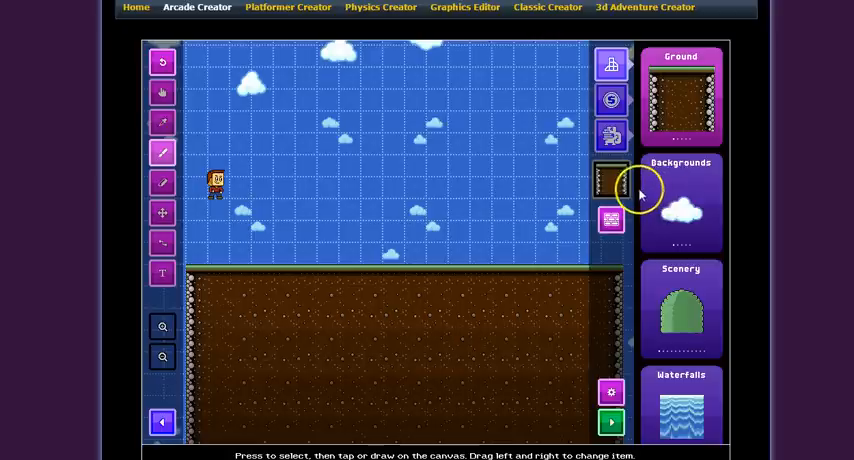
pyautogui.click(611, 100)
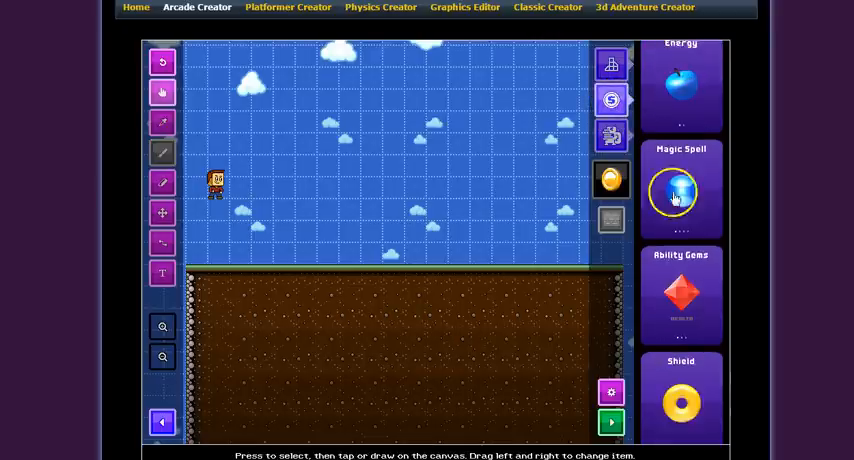
pyautogui.scroll(-3)
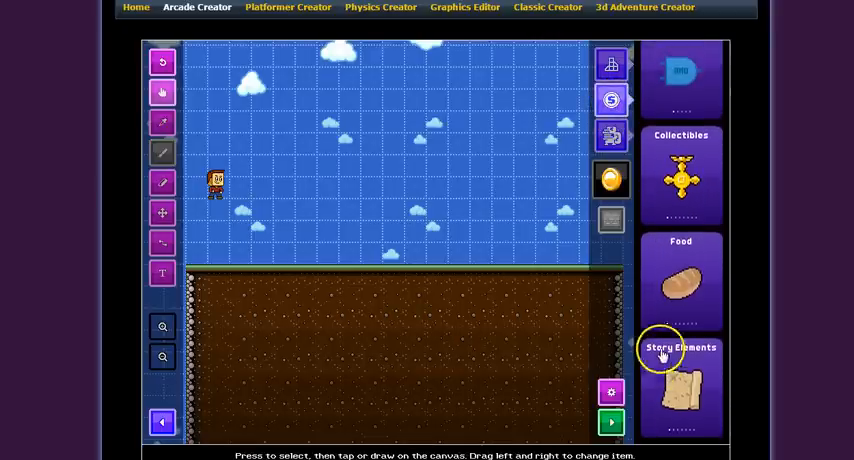
pyautogui.scroll(-3)
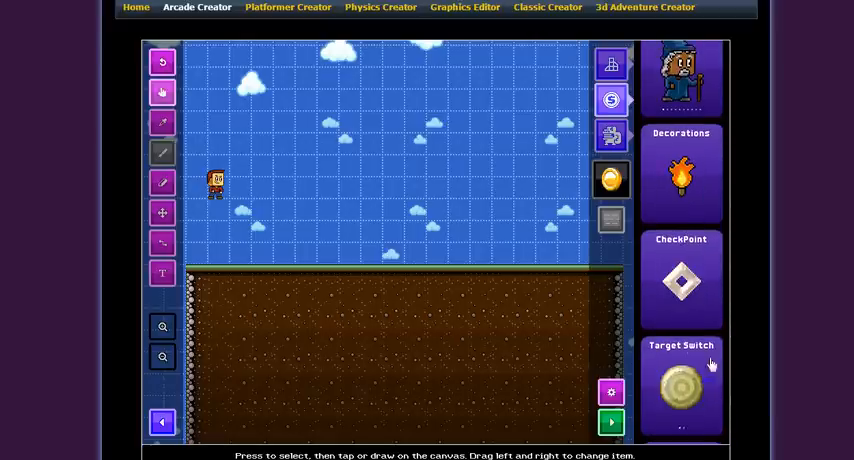
pyautogui.scroll(-3)
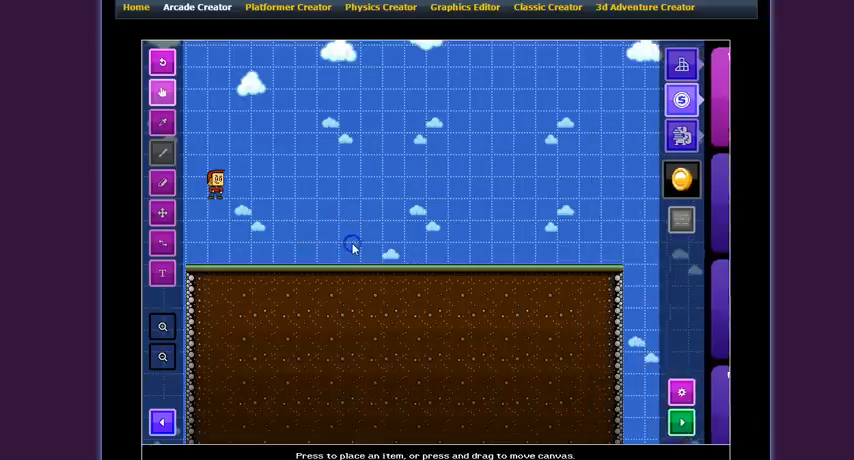
pyautogui.click(349, 253)
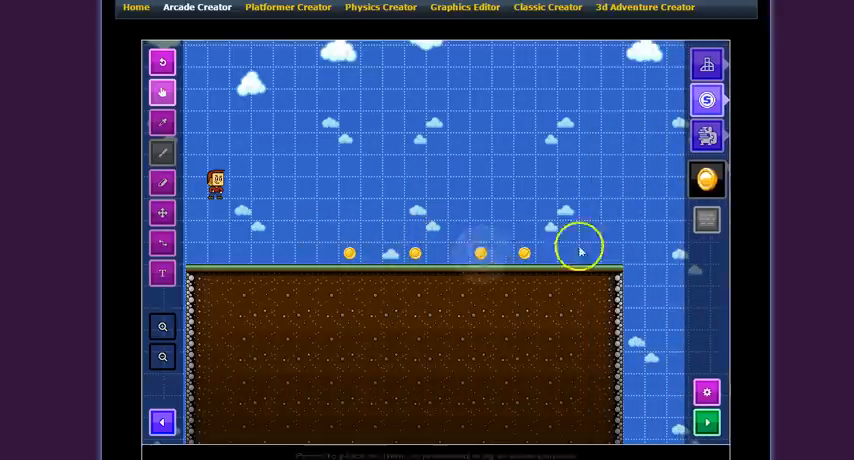
pyautogui.moveTo(645, 292)
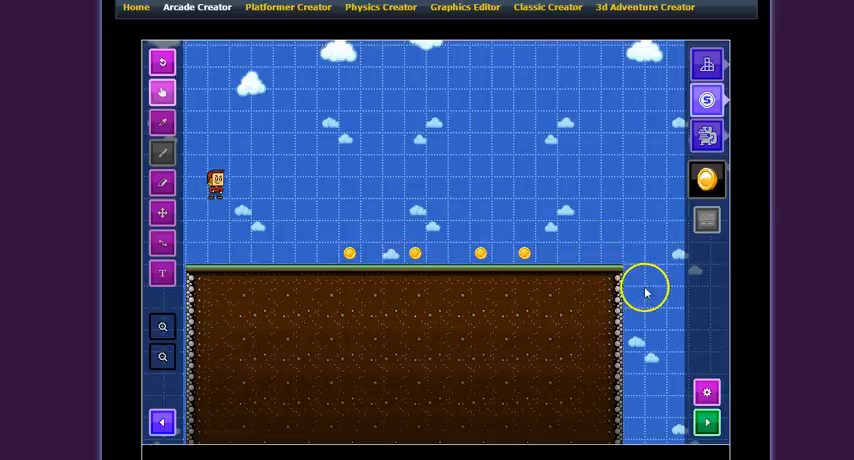
pyautogui.moveTo(600, 275)
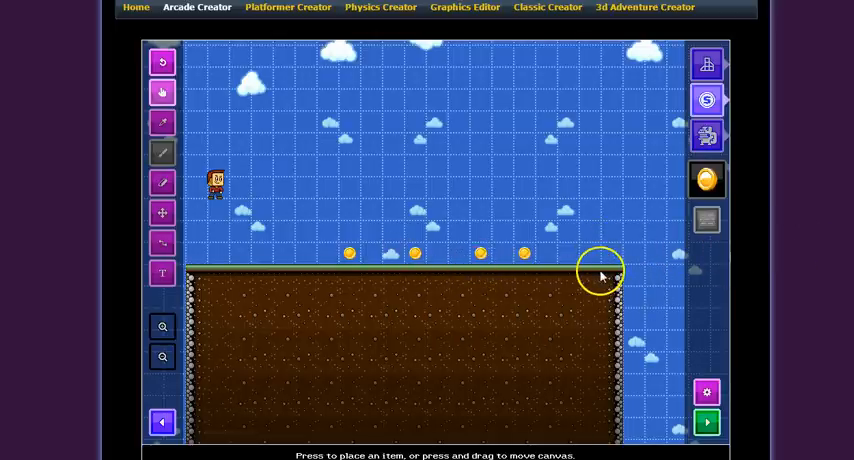
pyautogui.moveTo(363, 195)
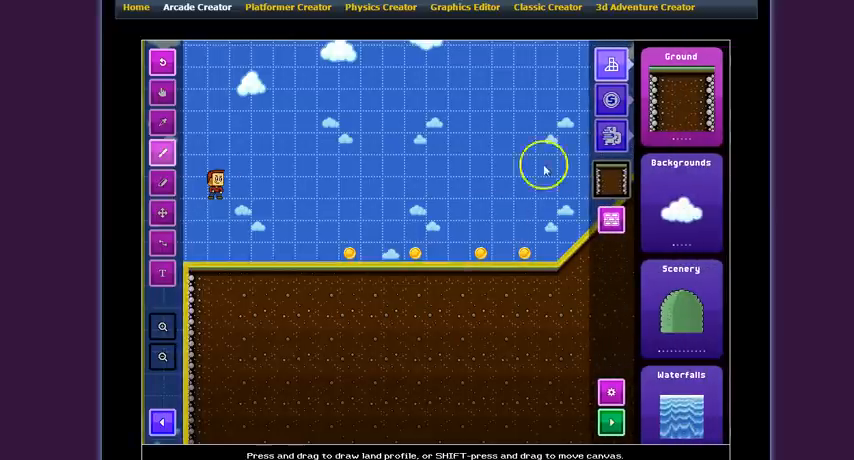
# - Play-test the stage with the upward-sloping right end, then exit to the editor
pyautogui.click(610, 421)
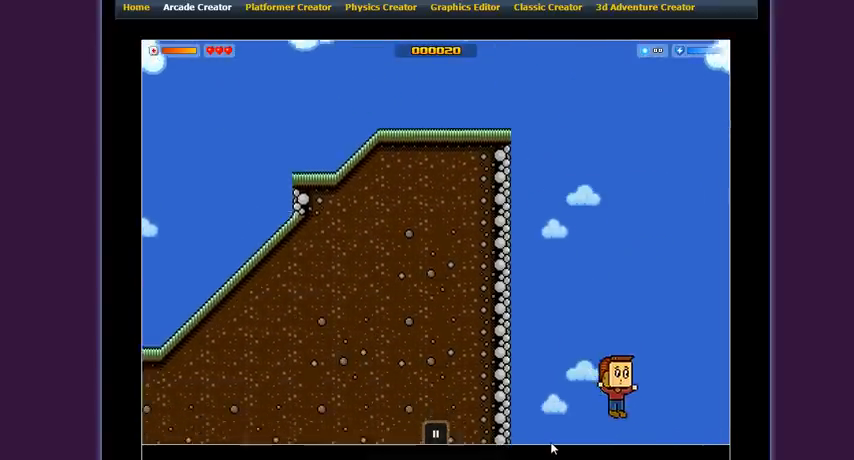
pyautogui.click(435, 433)
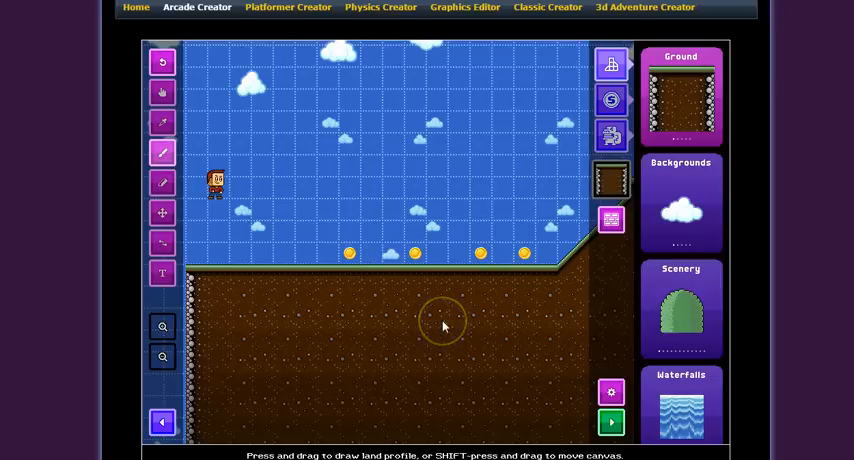
pyautogui.moveTo(228, 140)
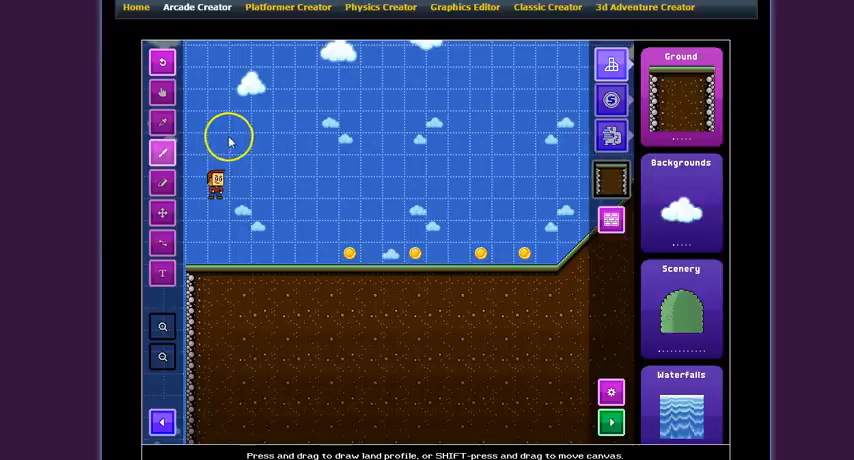
pyautogui.moveTo(287, 144)
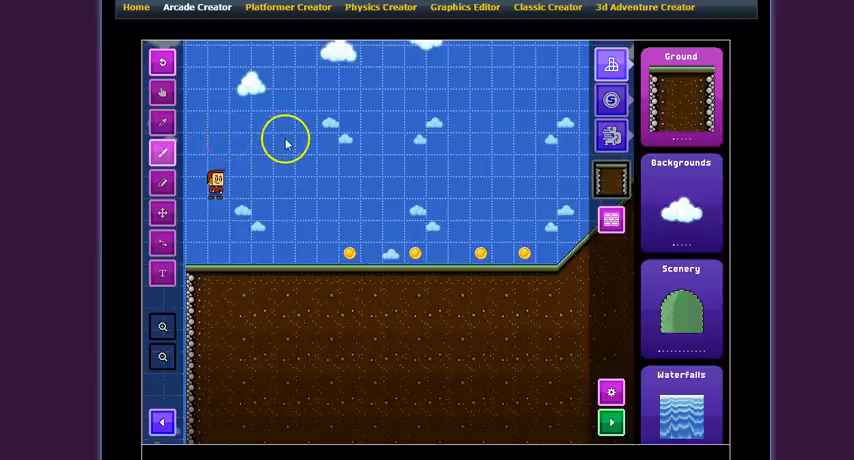
pyautogui.moveTo(170, 405)
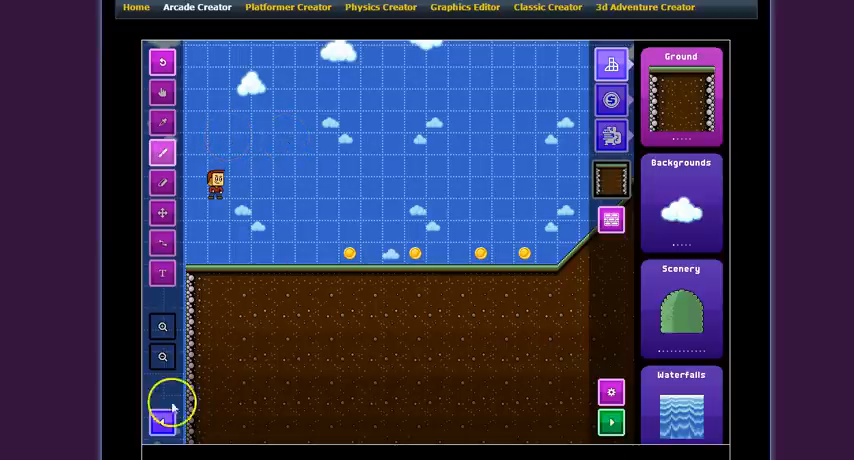